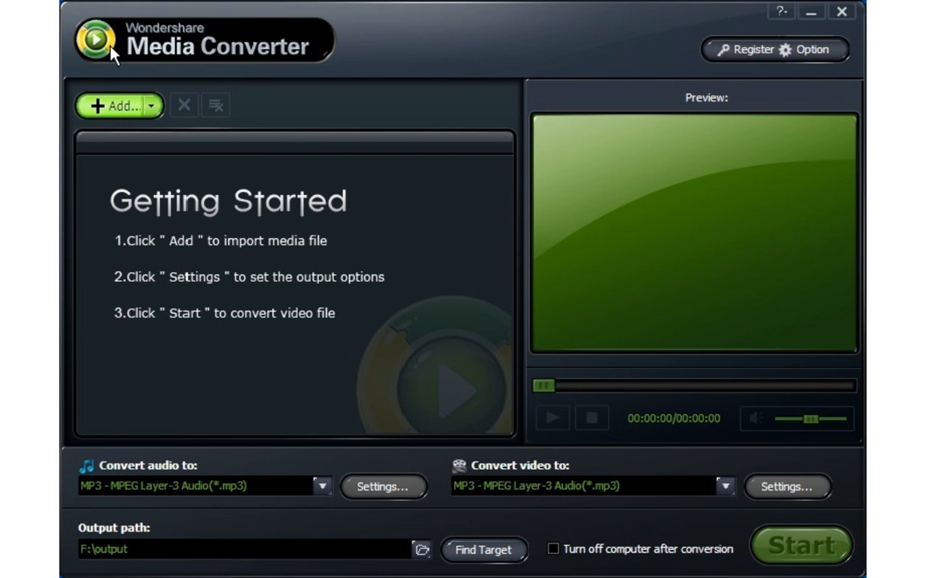
Import the Egypt tale track and check the output formats, leaving MP3 selected.
left_click(115, 105)
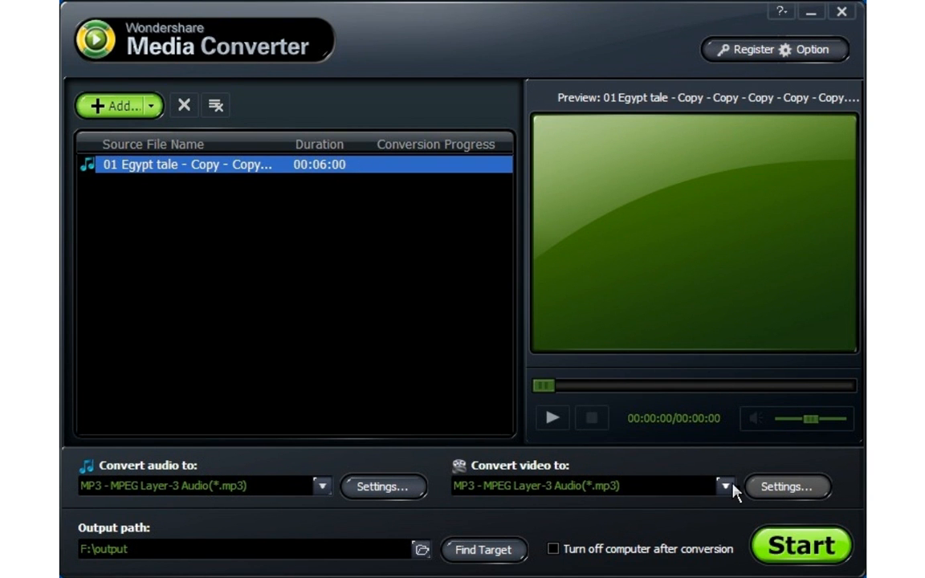
left_click(725, 486)
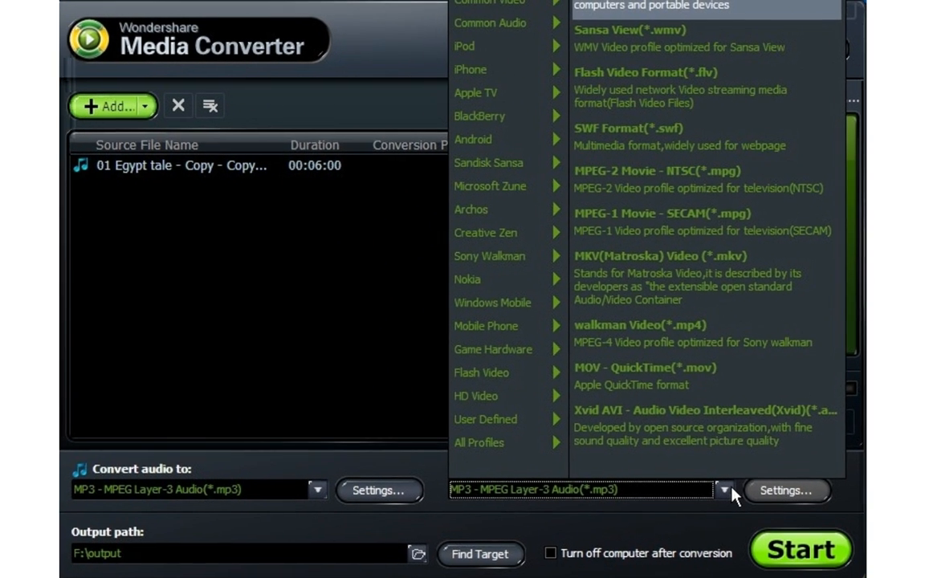
left_click(724, 486)
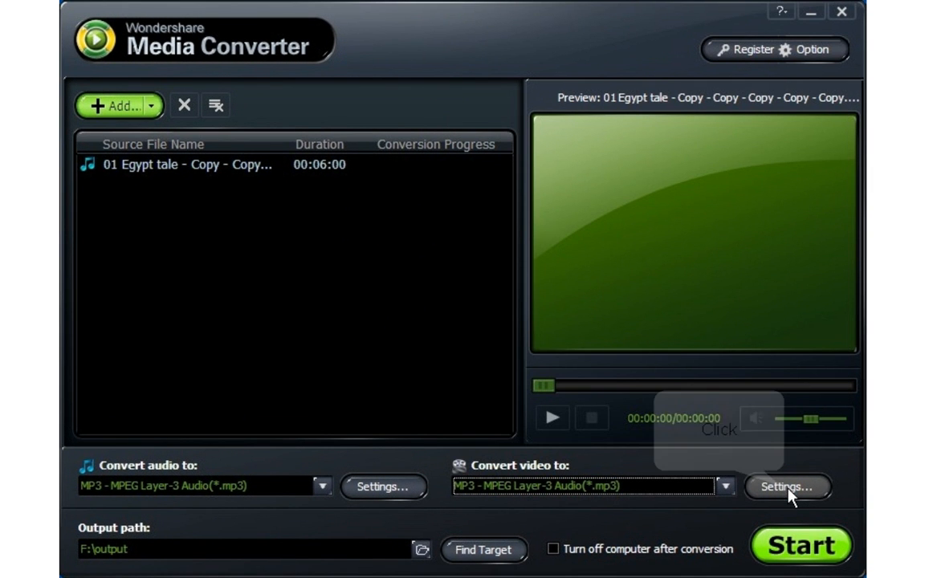
Set the output folder to F:\output.
left_click(787, 487)
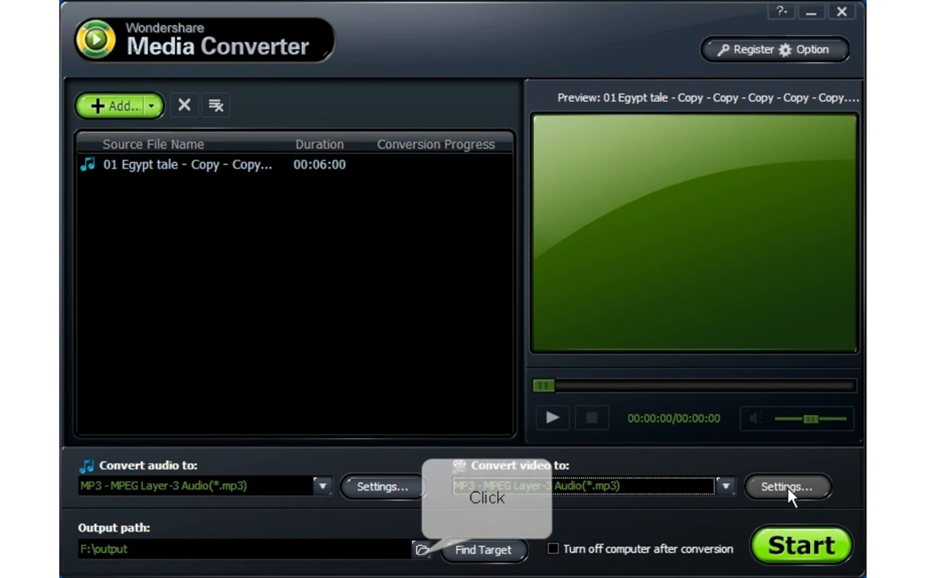
left_click(422, 549)
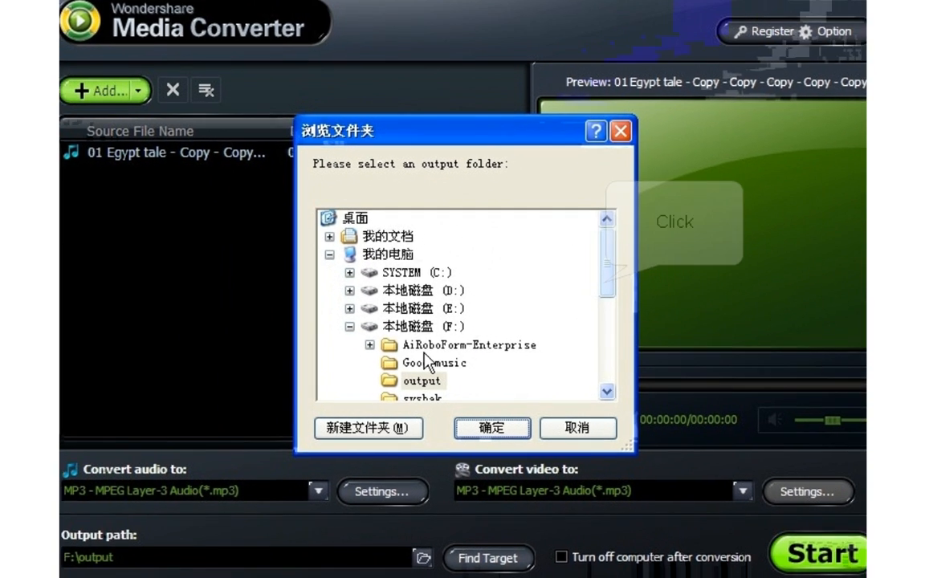
scroll("down", 3)
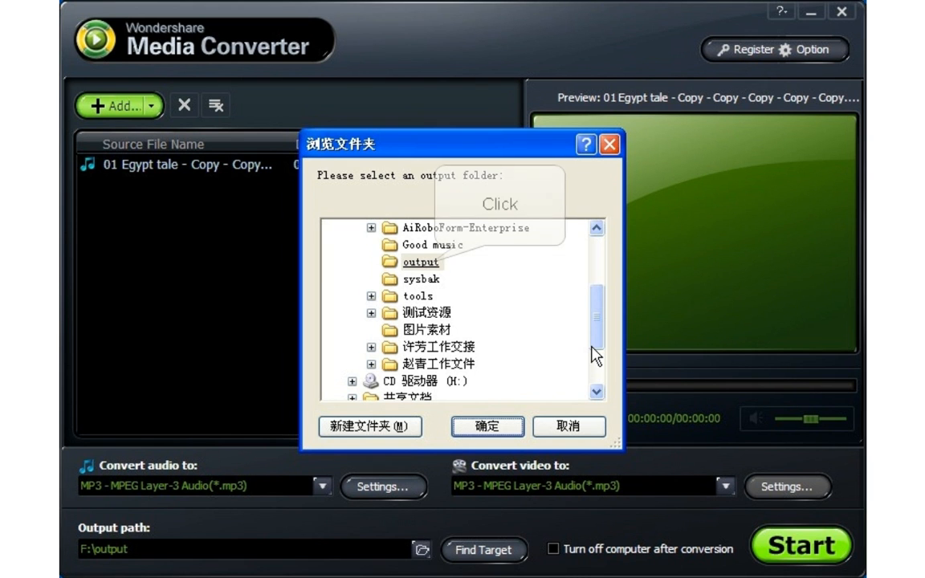
left_click(420, 262)
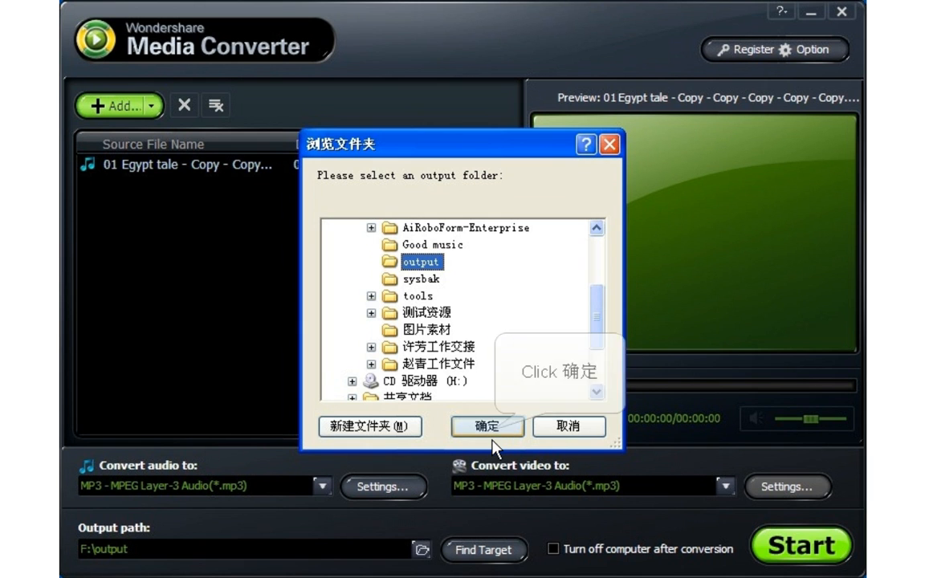
left_click(488, 426)
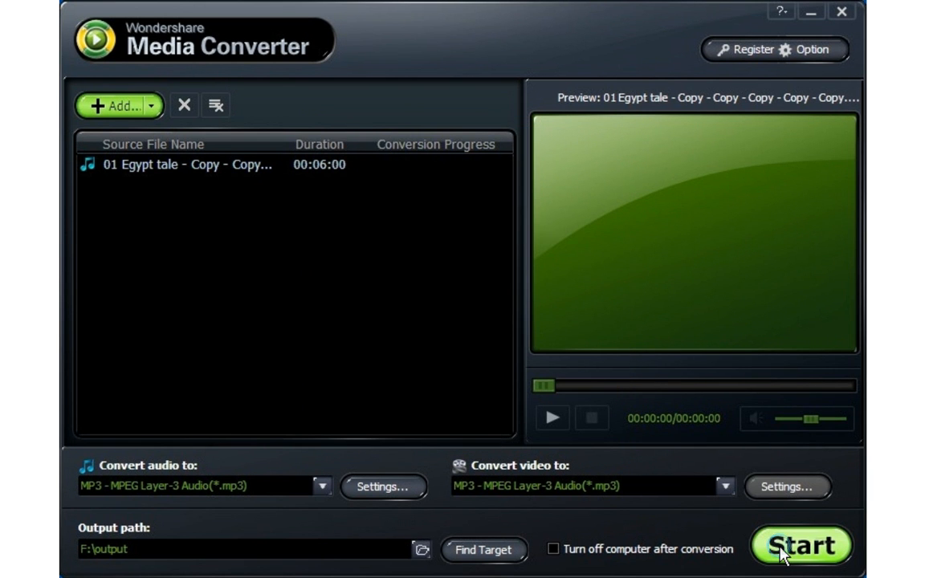
Start converting Egypt tale and agree to open the license acquisition page.
left_click(800, 545)
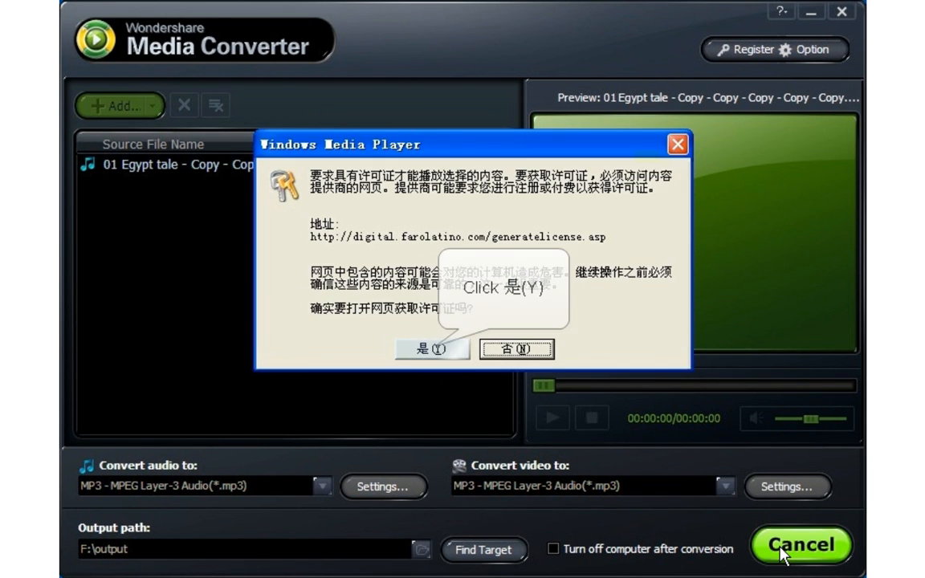
left_click(432, 349)
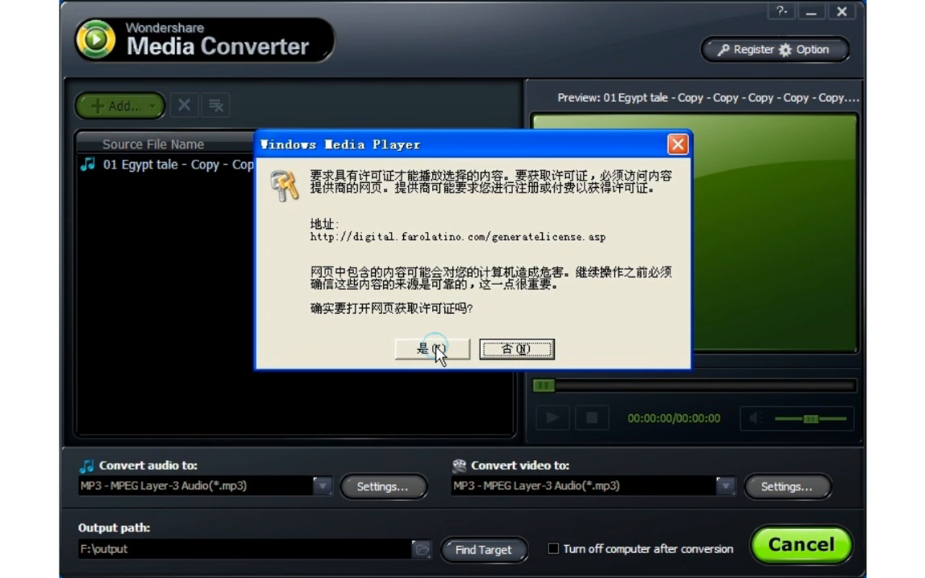
left_click(432, 349)
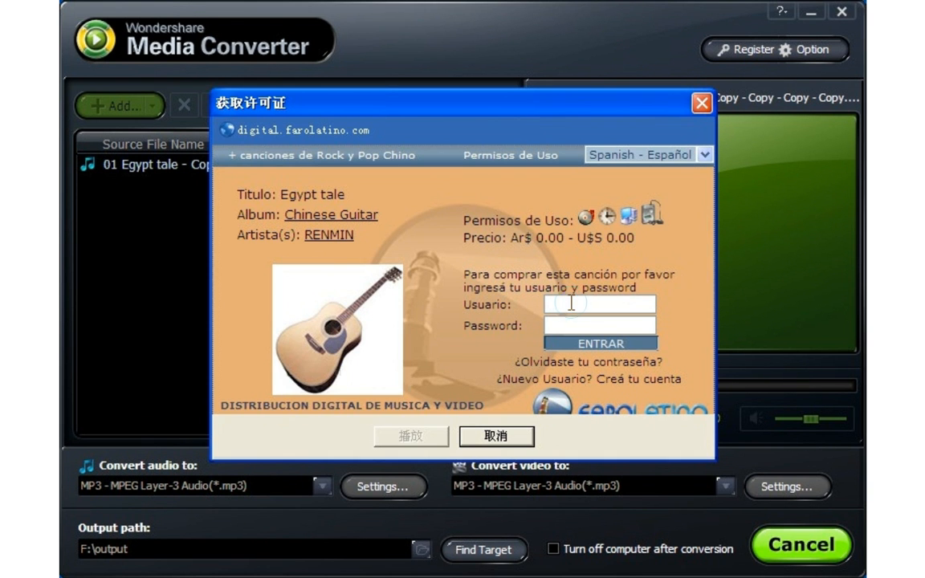
Sign in as zenglu00 and buy the Egypt tale song for AR$ 0.00.
type("zenglu000")
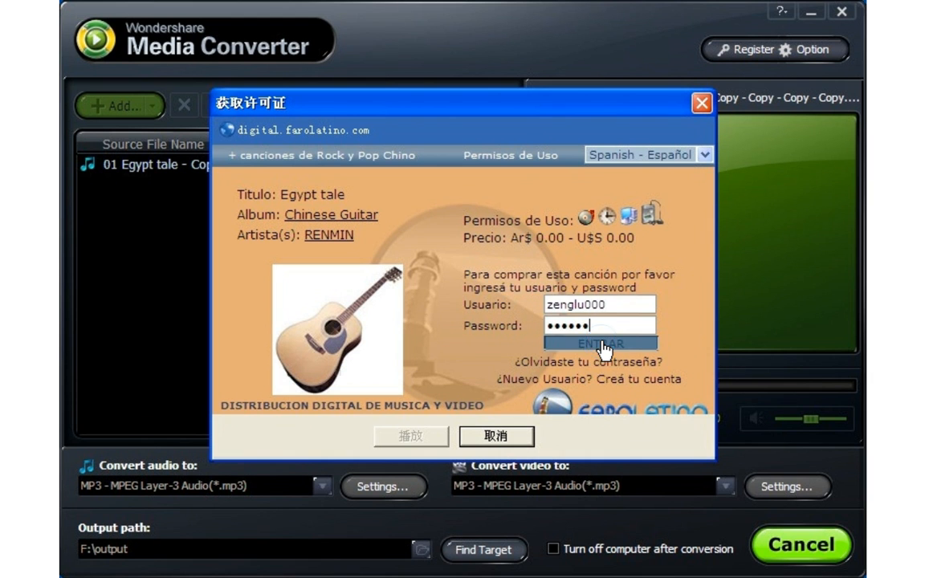
left_click(602, 343)
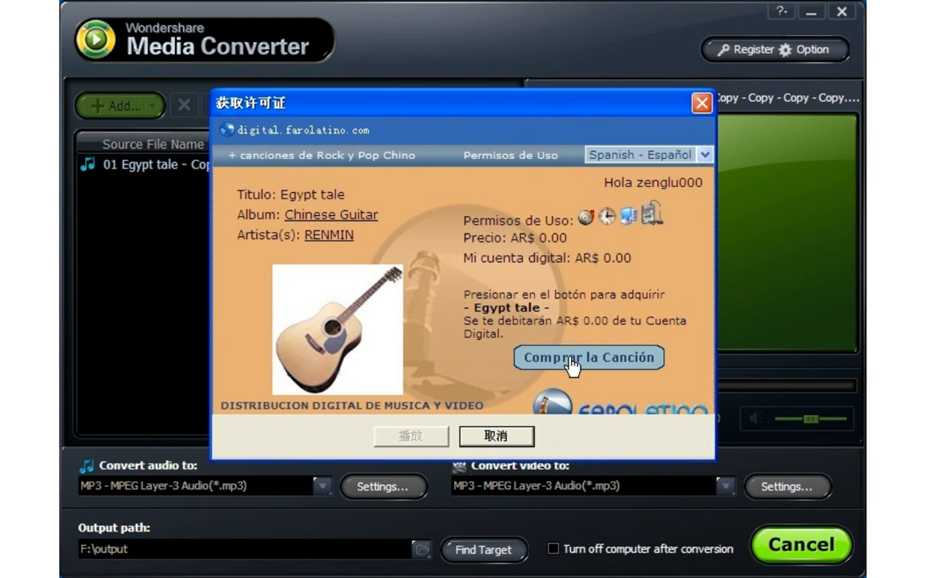
left_click(588, 357)
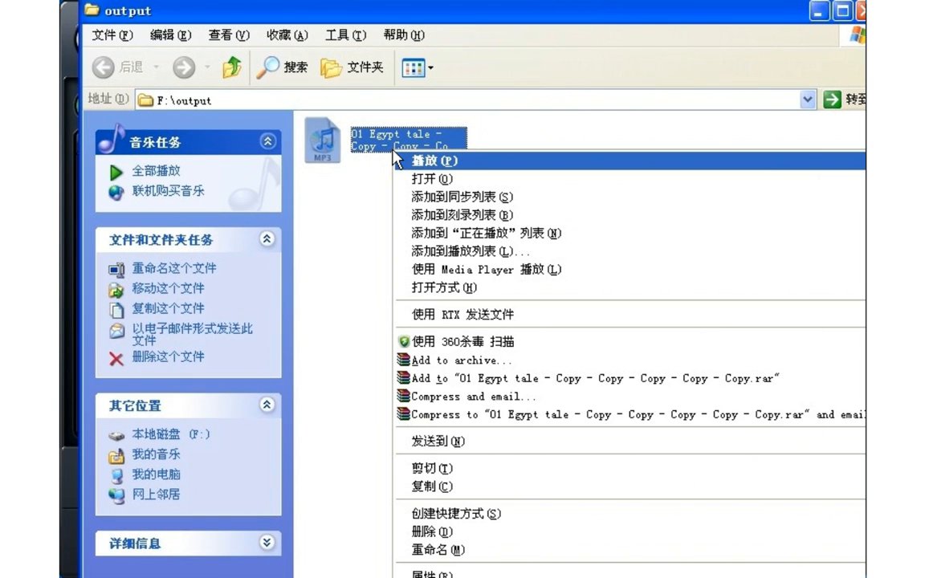
mouse_move(442, 161)
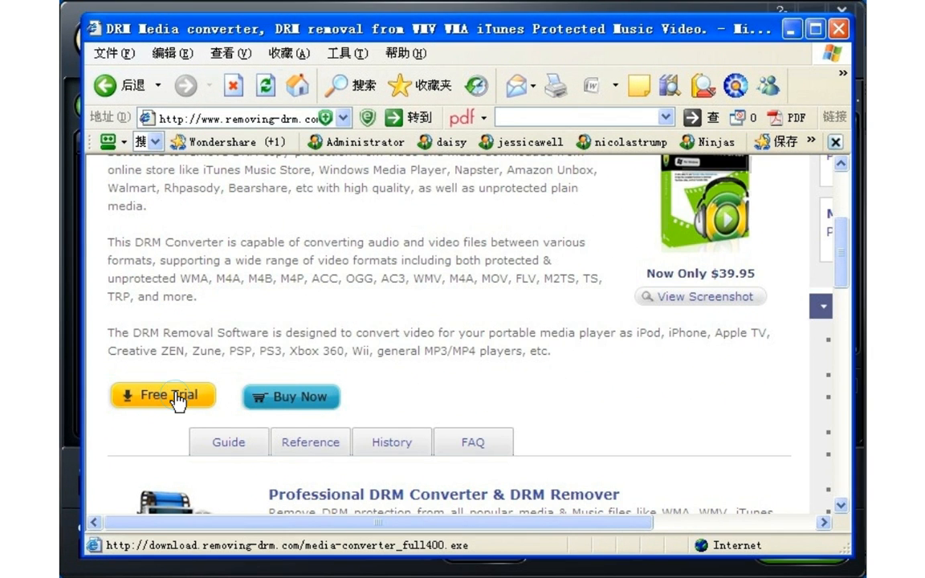
Save the media-converter_full400.exe free trial installer to the Desktop.
left_click(162, 395)
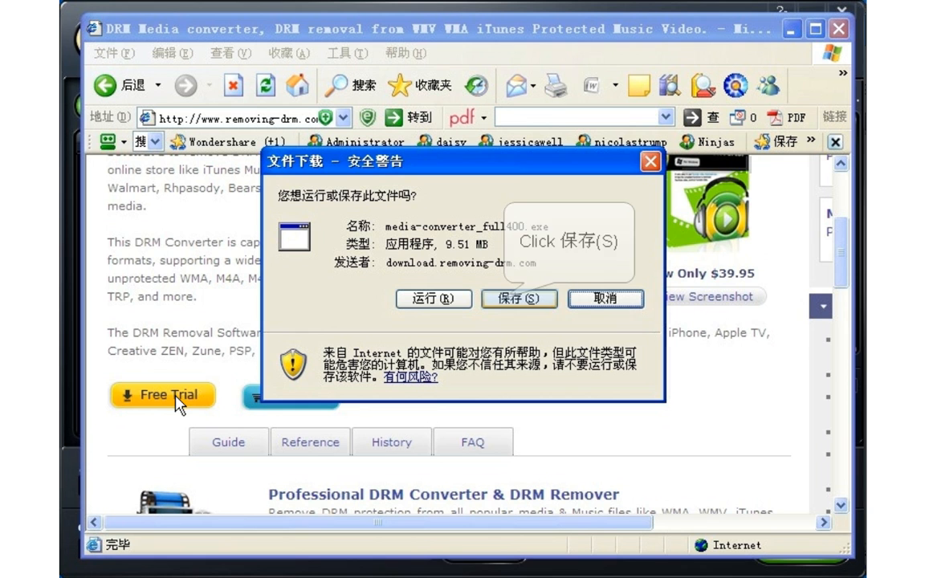
left_click(519, 299)
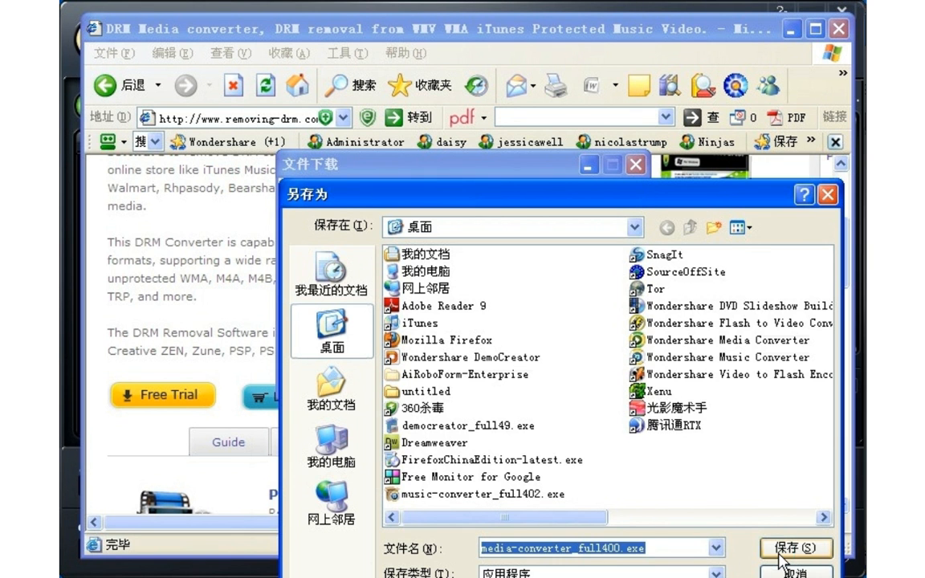
left_click(793, 548)
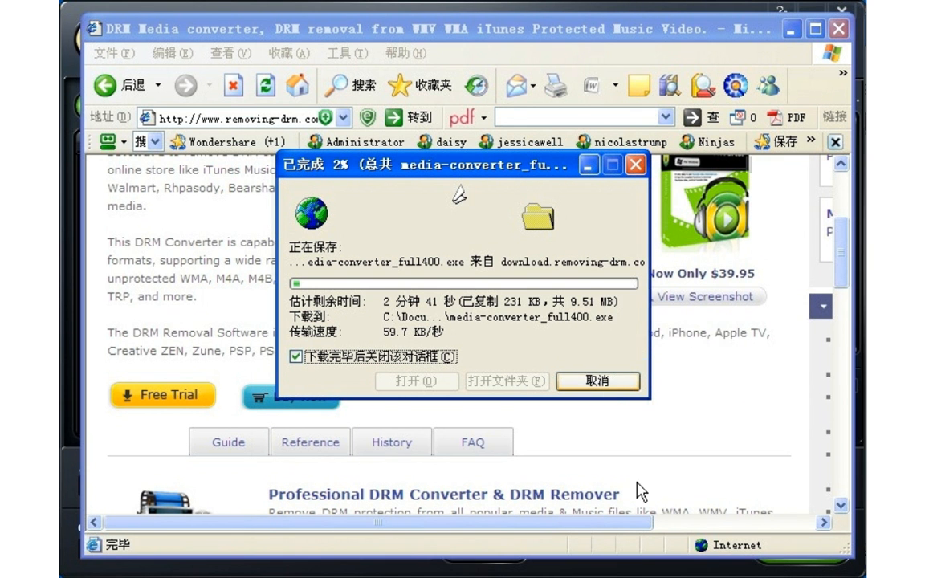